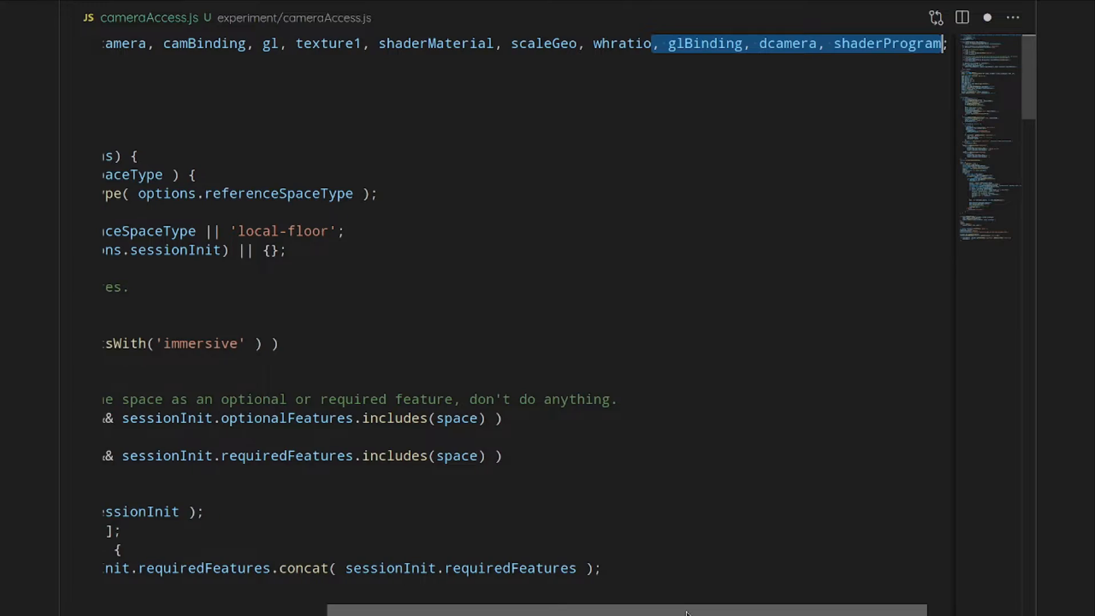
{"action": "scroll", "scroll_direction": "left", "scroll_amount": 3}
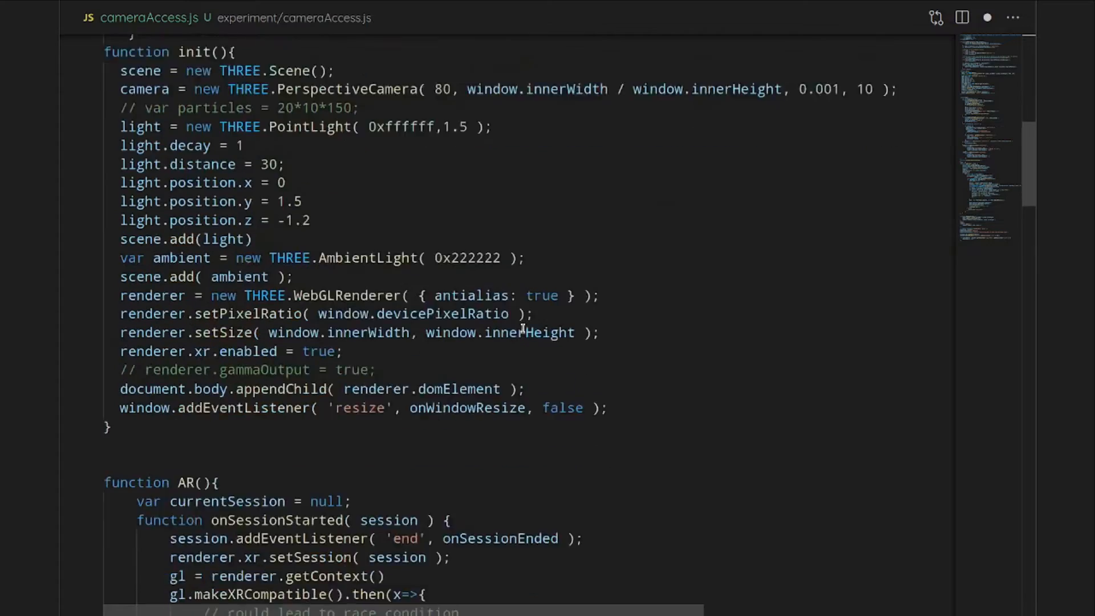
{"action": "scroll", "scroll_direction": "down", "scroll_amount": 3}
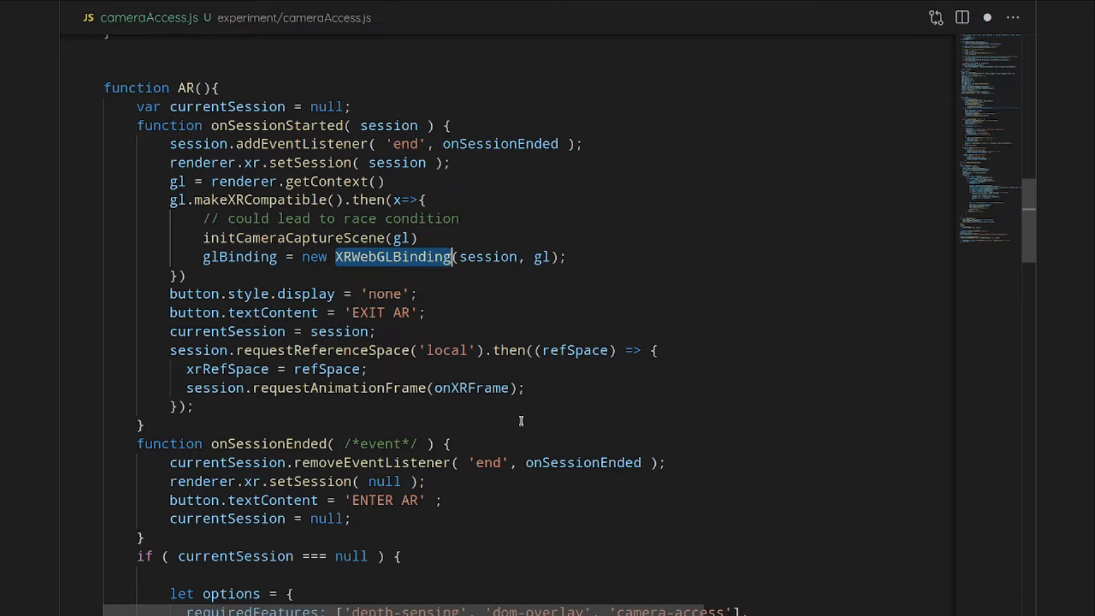
{"action": "scroll", "scroll_direction": "down", "scroll_amount": 3}
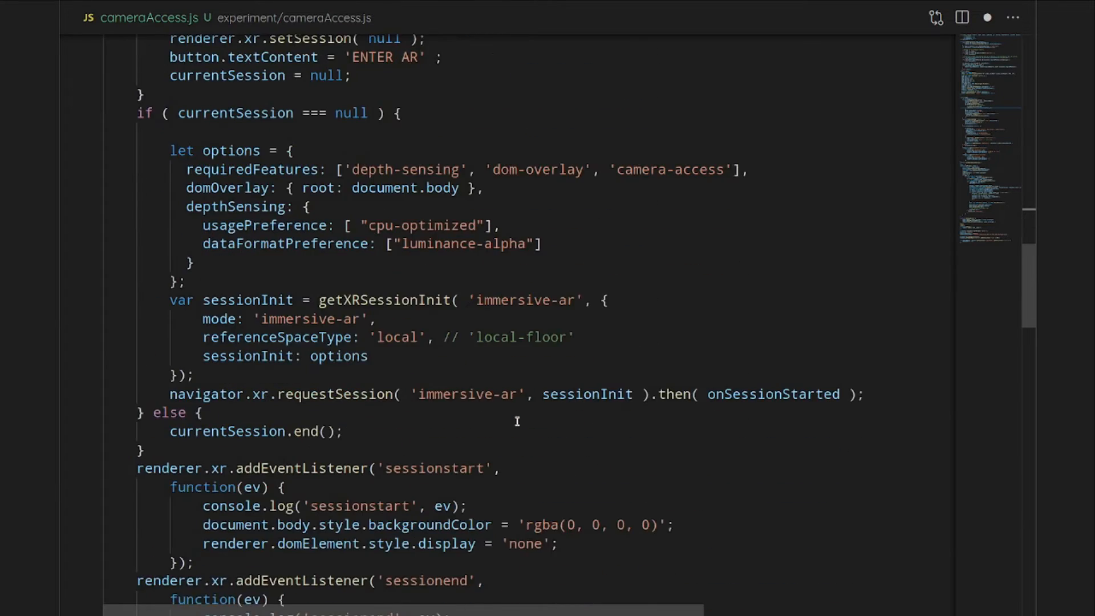
{"action": "scroll", "scroll_direction": "down", "scroll_amount": 3}
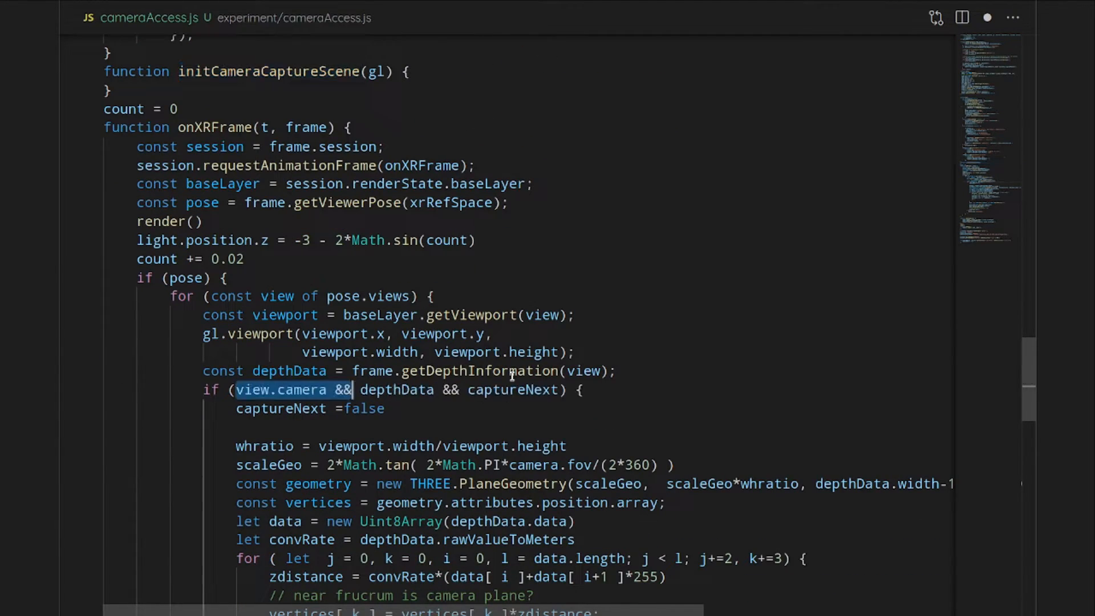
{"action": "type", "text": "dcamera = view.camera"}
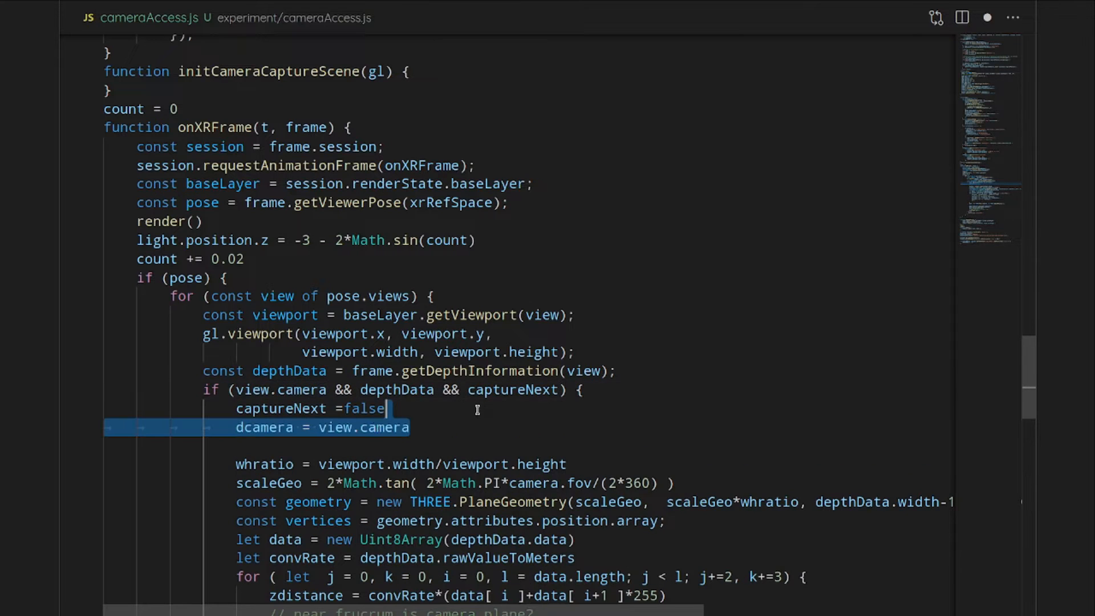
{"action": "type", "text": "camBinding = glBinding.getCameraImage(dcamera);"}
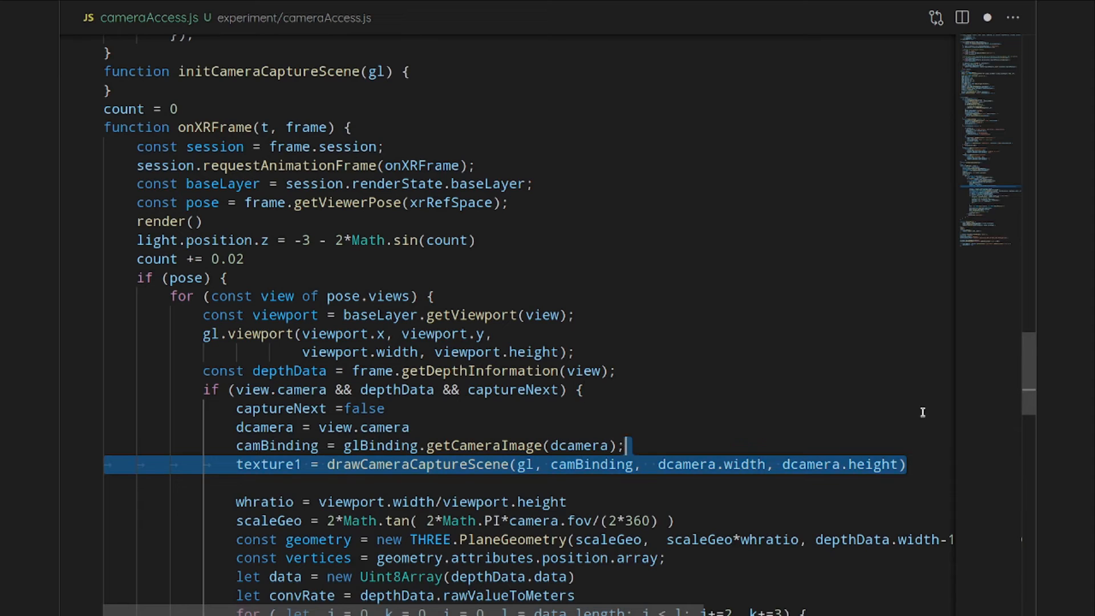
{"action": "scroll", "scroll_direction": "down", "scroll_amount": 3}
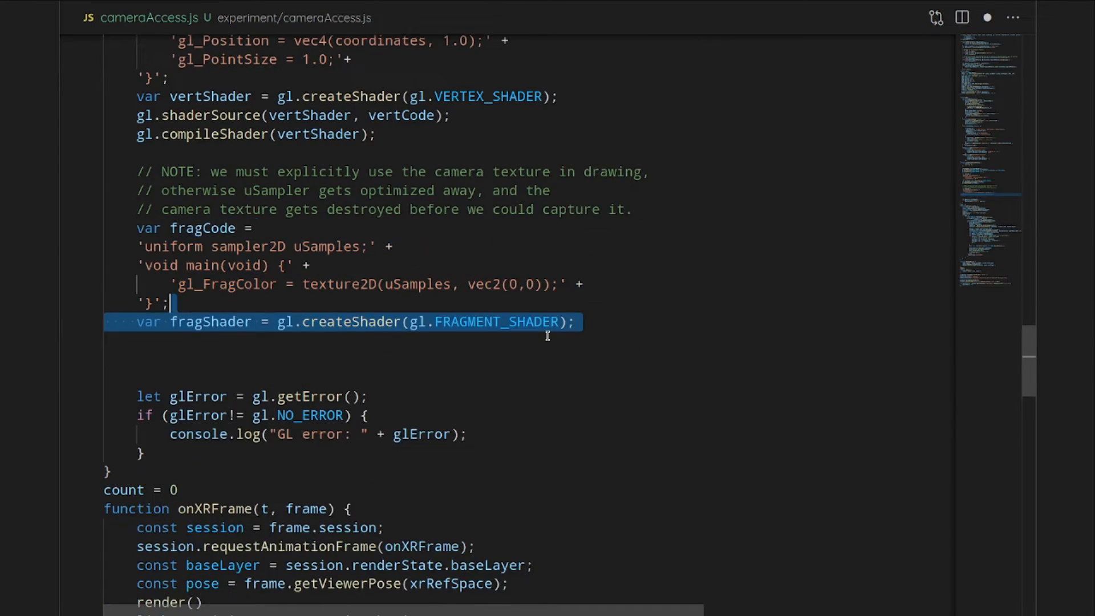
{"action": "scroll", "scroll_direction": "down", "scroll_amount": 3}
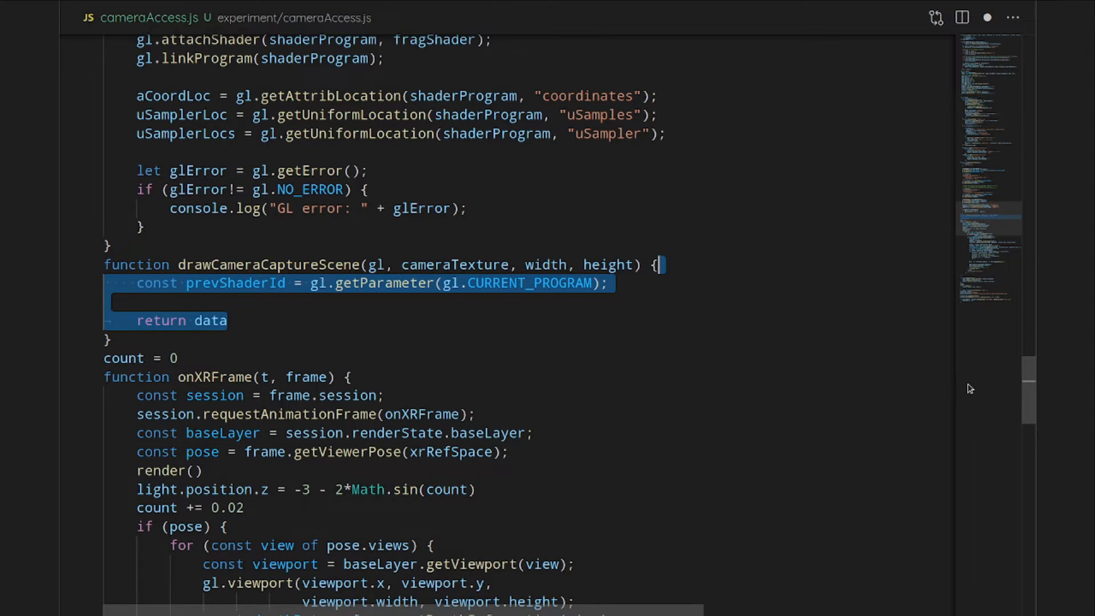
{"action": "type", "text": "gl.useProgram(shaderProgram);"}
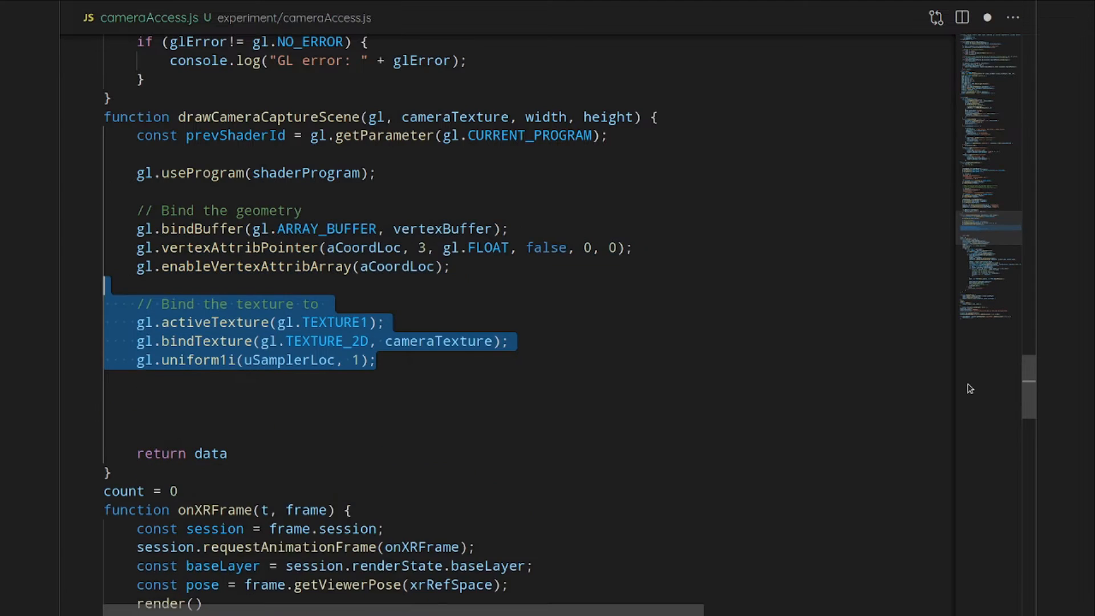
{"action": "scroll", "scroll_direction": "down", "scroll_amount": 3}
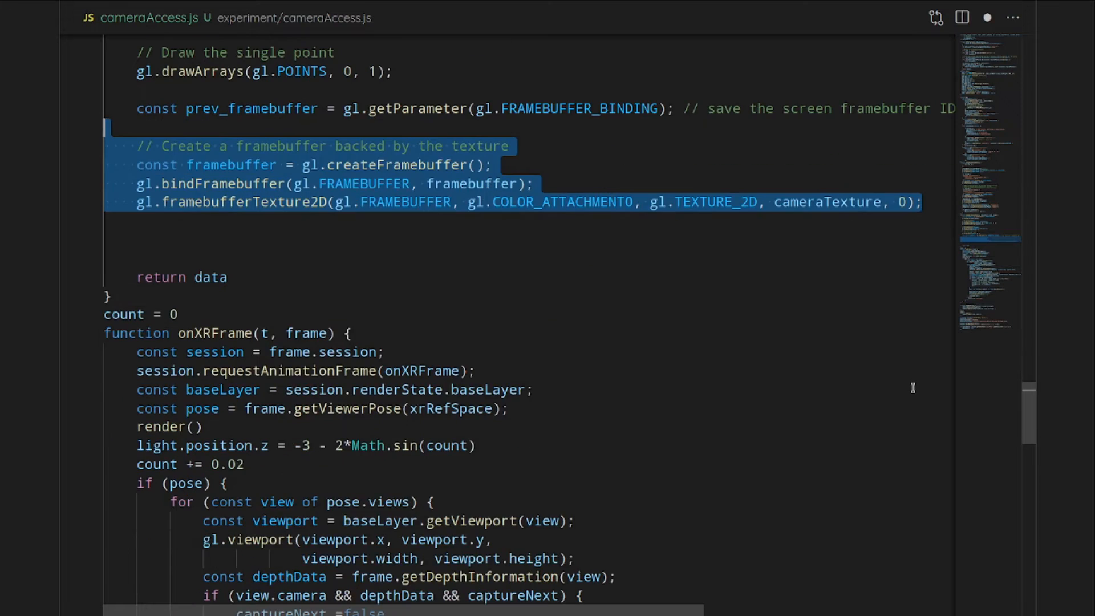
{"action": "scroll", "scroll_direction": "down", "scroll_amount": 3}
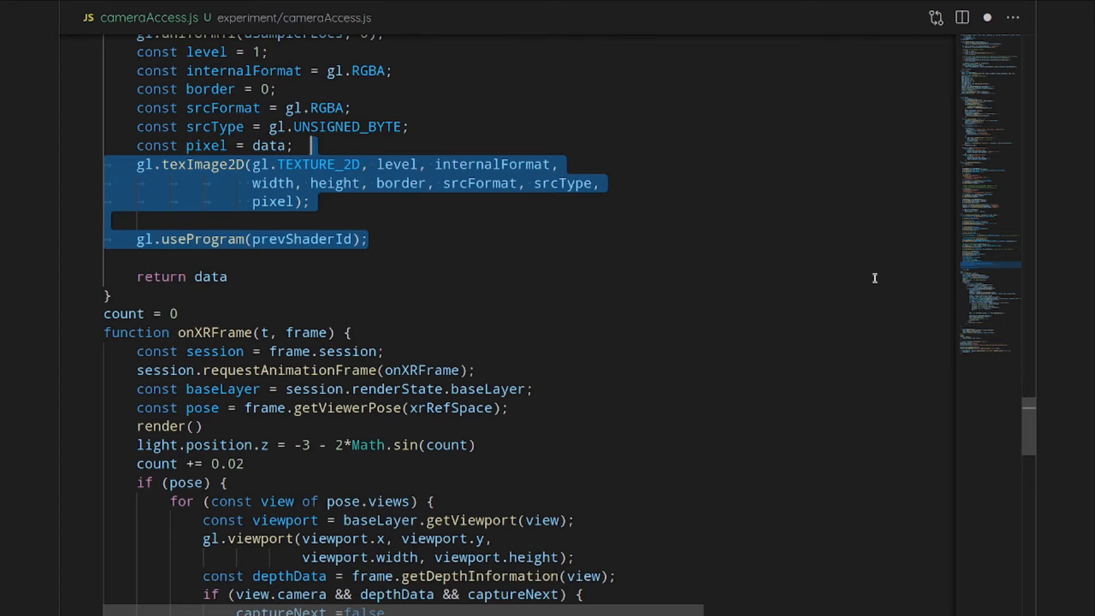
{"action": "scroll", "scroll_direction": "down", "scroll_amount": 3}
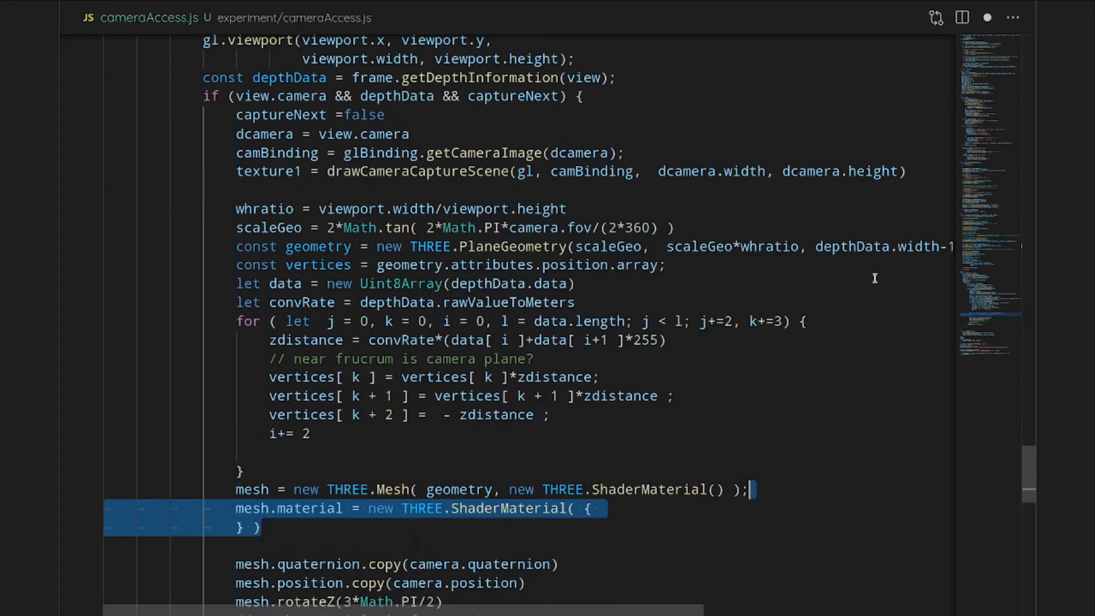
{"action": "scroll", "scroll_direction": "down", "scroll_amount": 3}
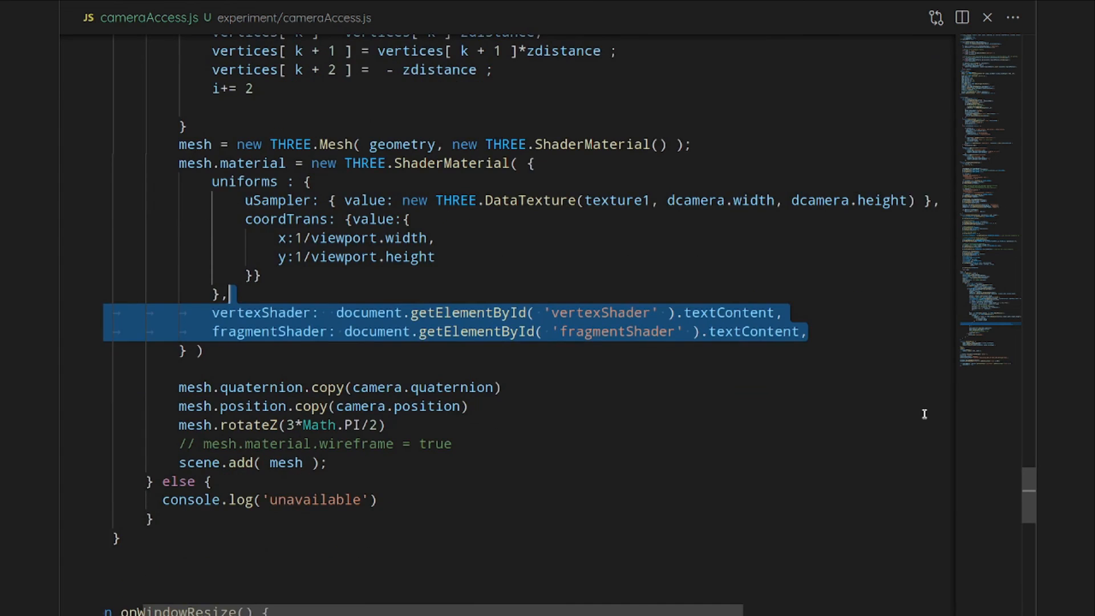
{"action": "scroll", "scroll_direction": "down", "scroll_amount": 3}
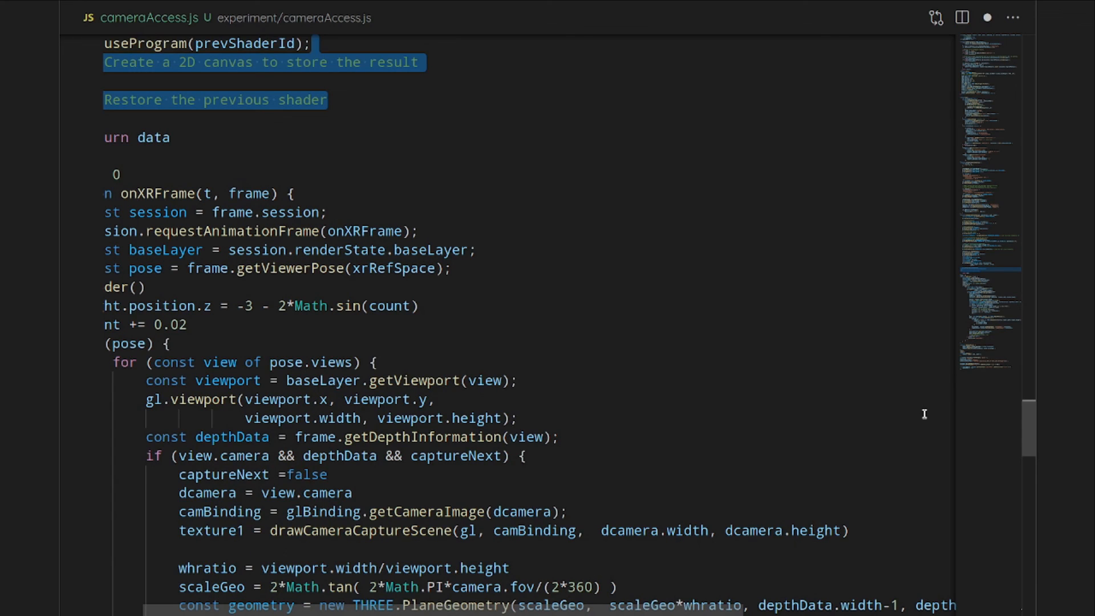